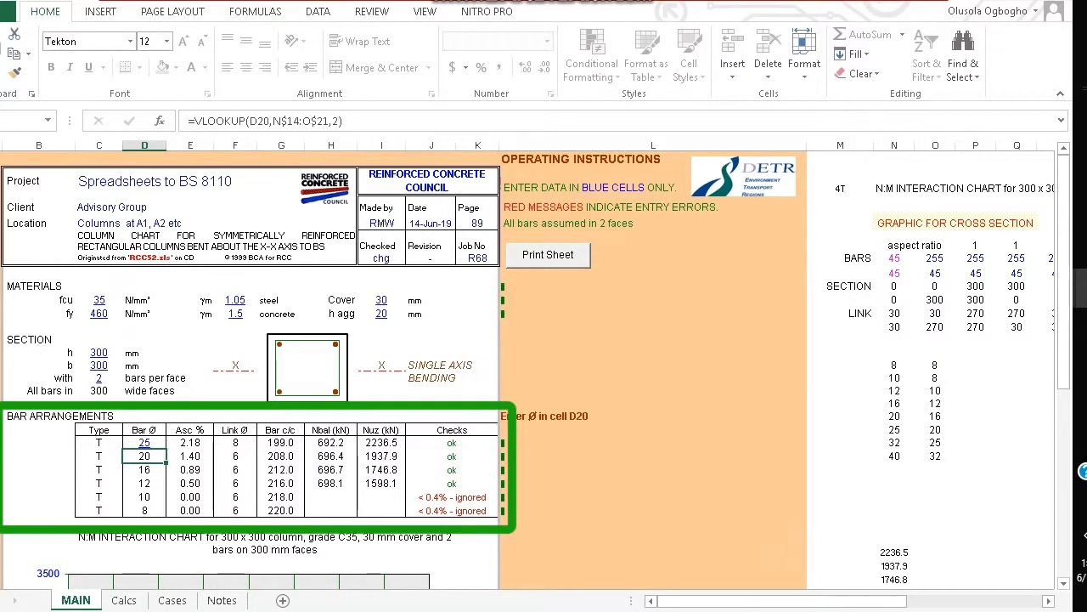
Enter 32 as the largest main bar diameter in D20 and review the new 4T32 chart curve.
{"action": "scroll", "scroll_direction": "down", "scroll_amount": 3}
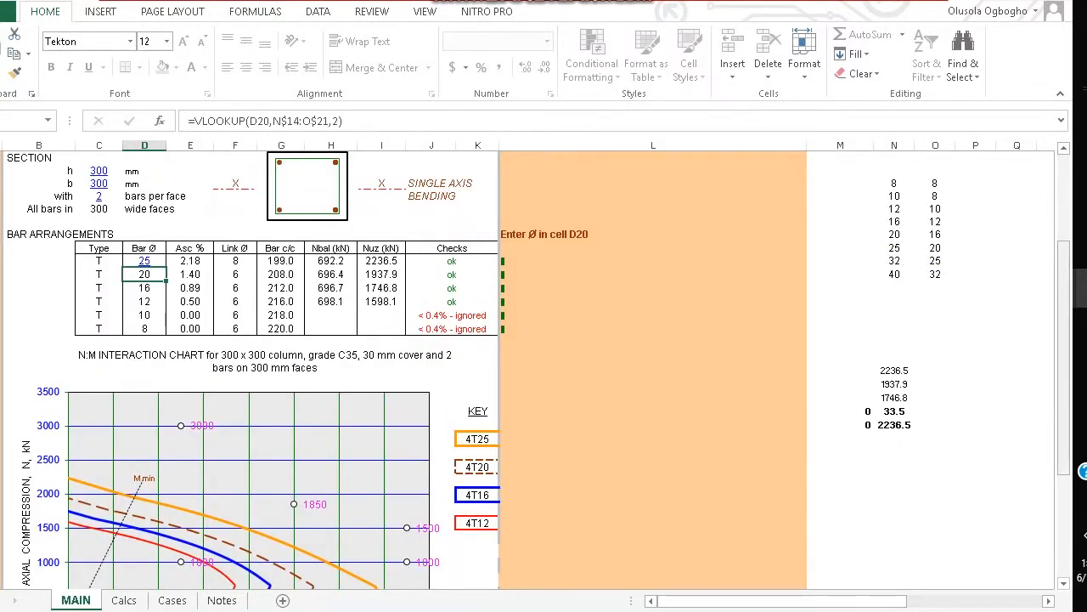
{"action": "scroll", "scroll_direction": "down", "scroll_amount": 3}
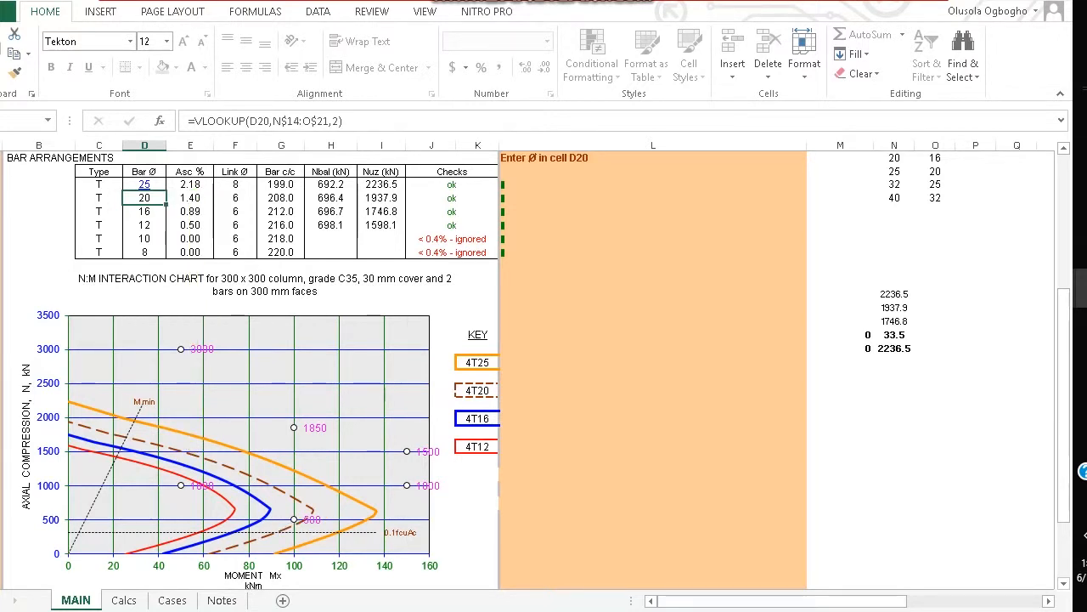
{"action": "left_click", "coordinate": [143, 183]}
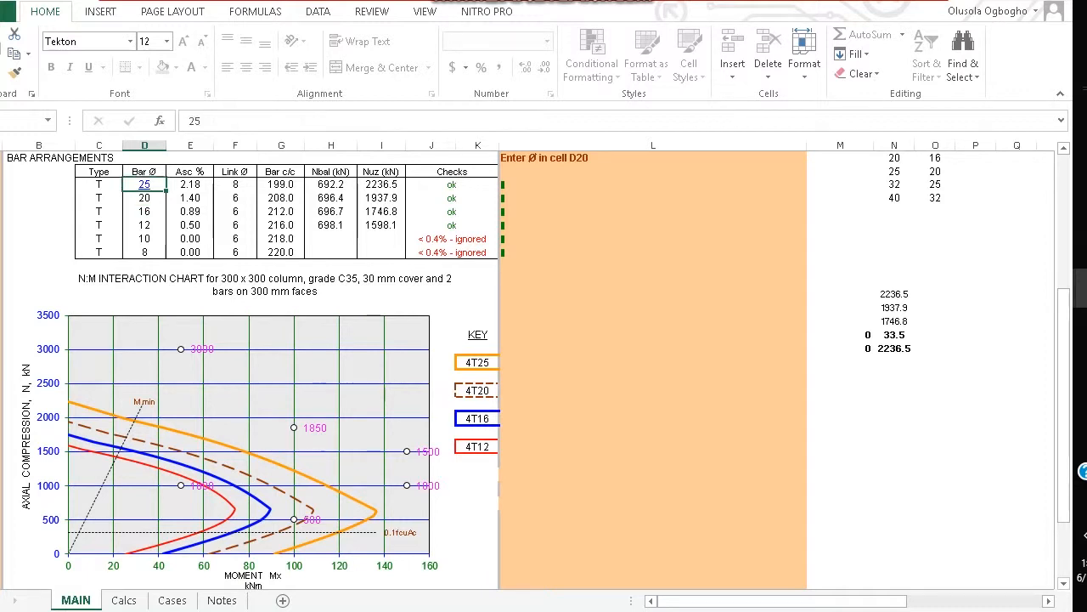
{"action": "type", "text": "32"}
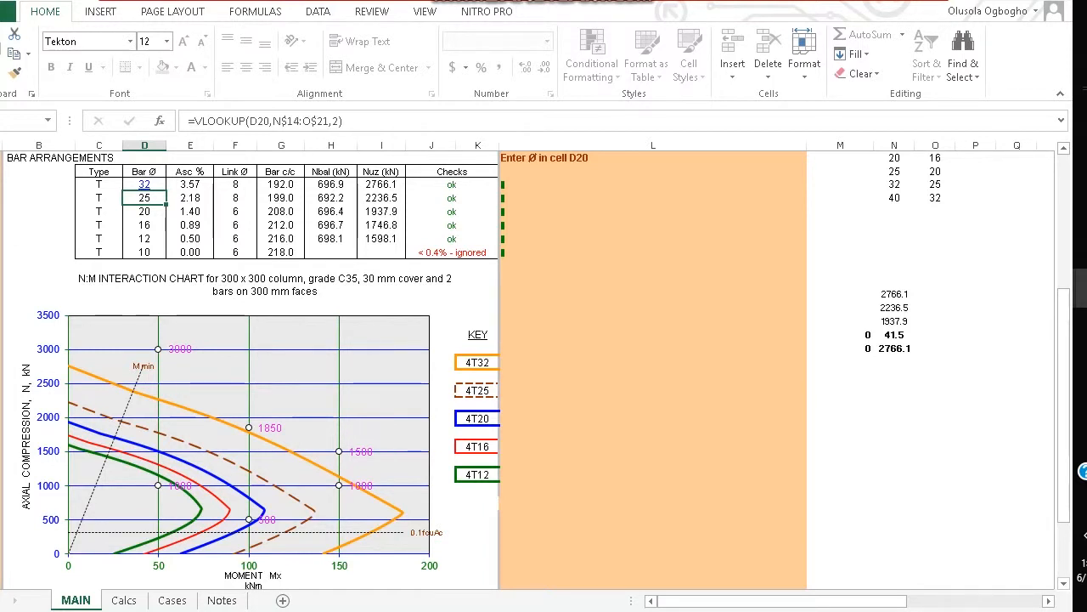
{"action": "scroll", "scroll_direction": "down", "scroll_amount": 3}
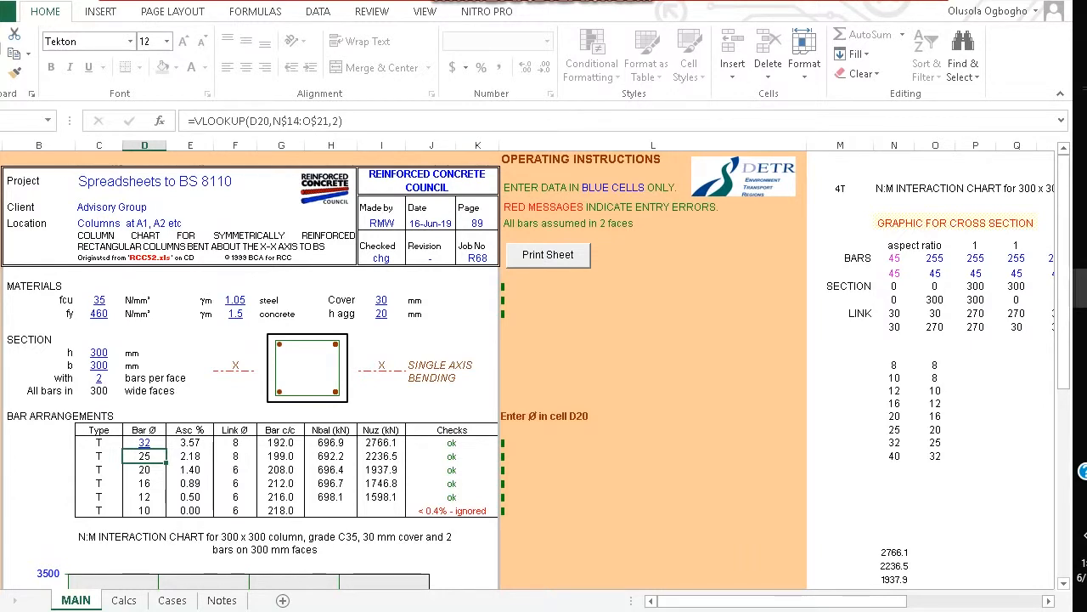
Scroll down the sheet to review the bar checks and interaction chart for the section.
{"action": "scroll", "scroll_direction": "down", "scroll_amount": 3}
{"action": "type", "text": "225"}
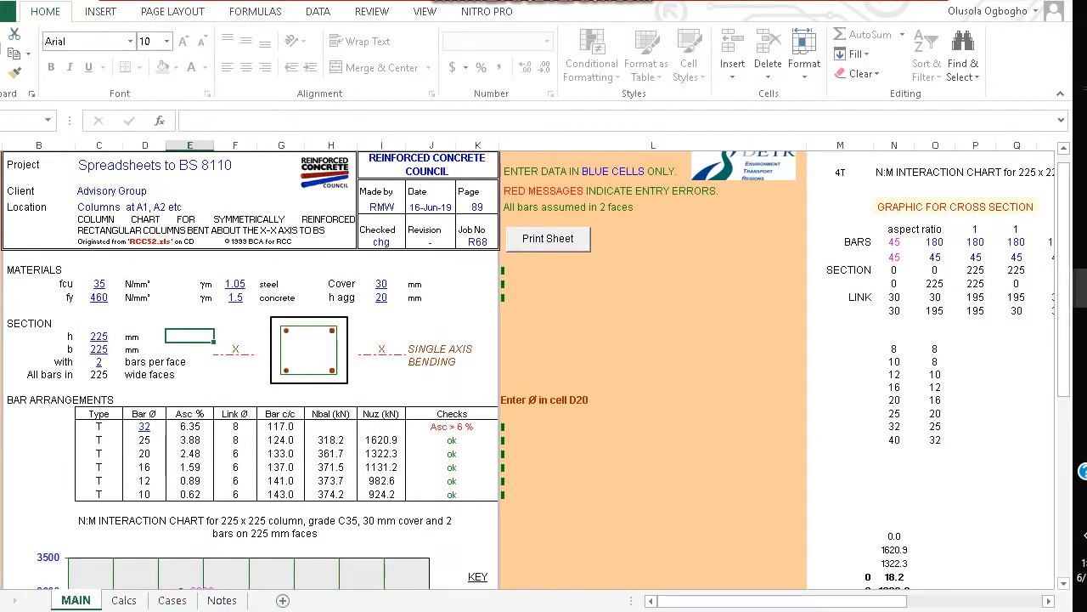
{"action": "scroll", "scroll_direction": "down", "scroll_amount": 3}
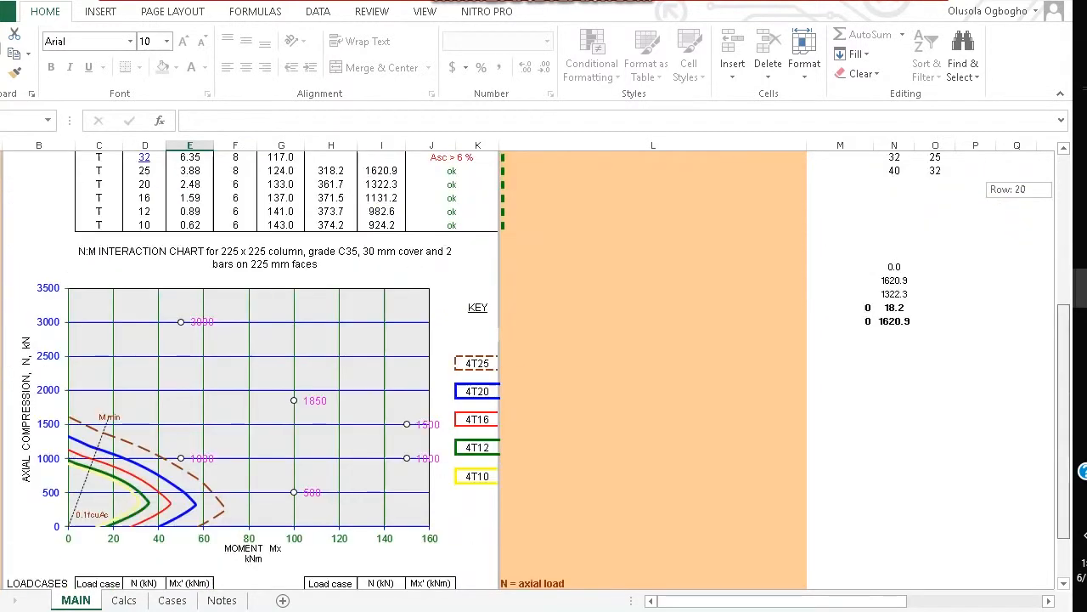
{"action": "scroll", "scroll_direction": "down", "scroll_amount": 3}
{"action": "type", "text": "400"}
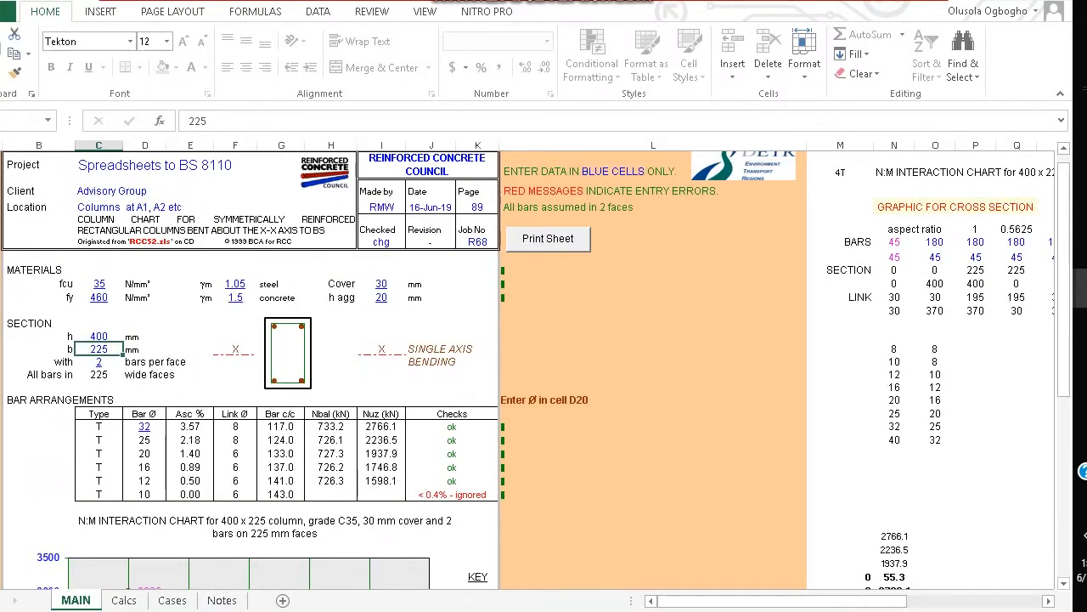
{"action": "scroll", "scroll_direction": "down", "scroll_amount": 3}
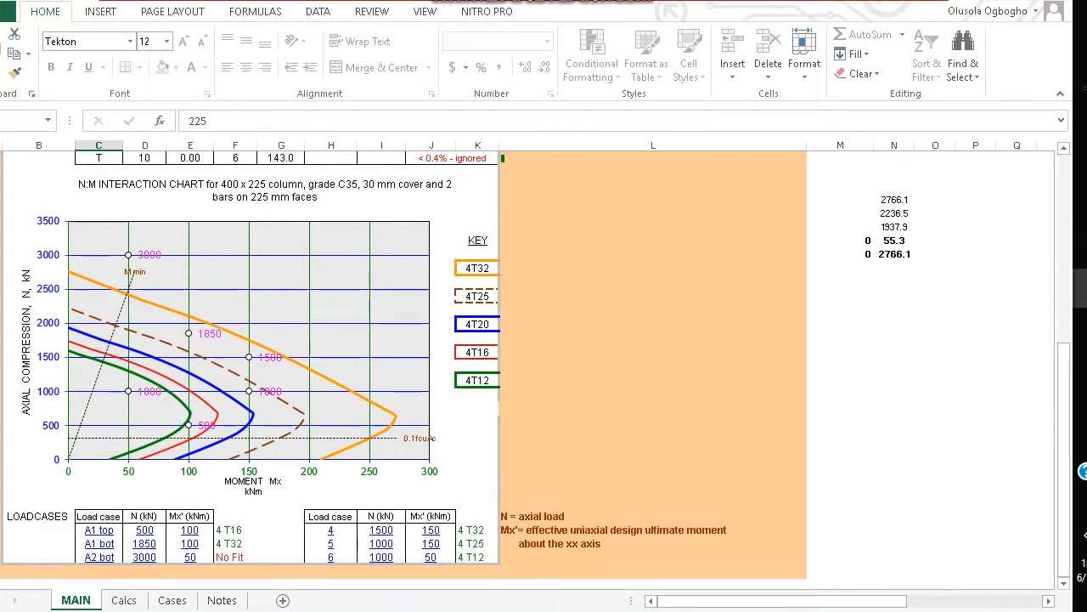
{"action": "mouse_move", "coordinate": [261, 401]}
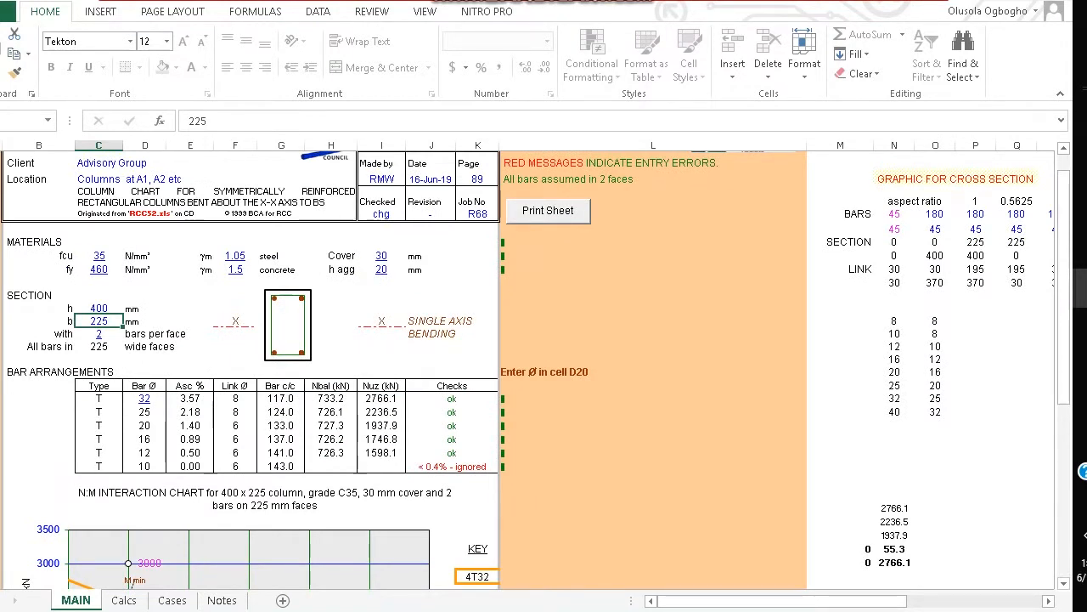
Enter 400 for section width b and scroll to check the load cases against the curves.
{"action": "type", "text": "4"}
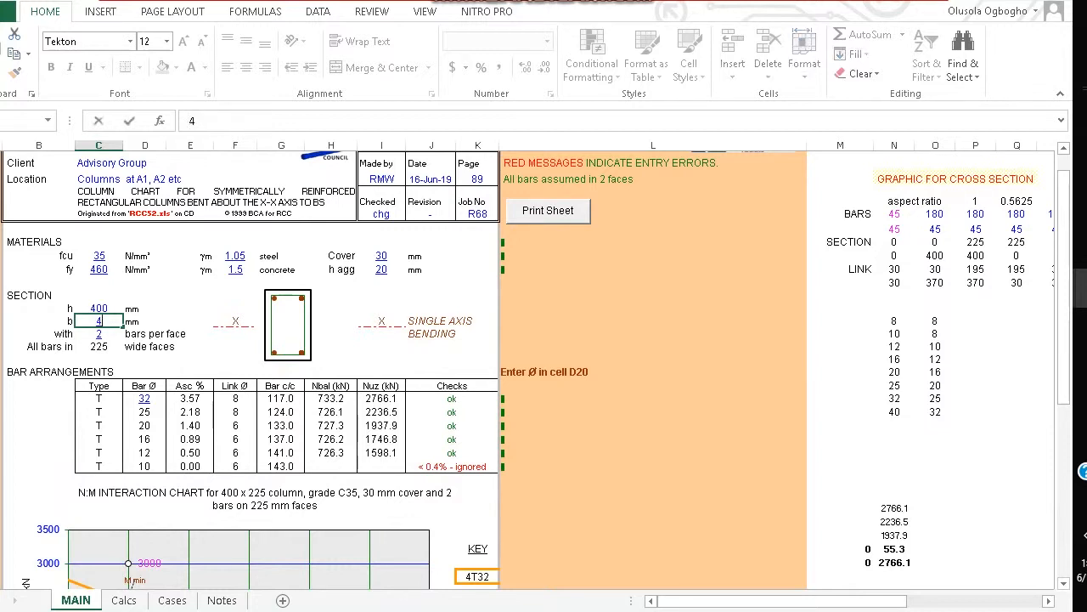
{"action": "type", "text": "400"}
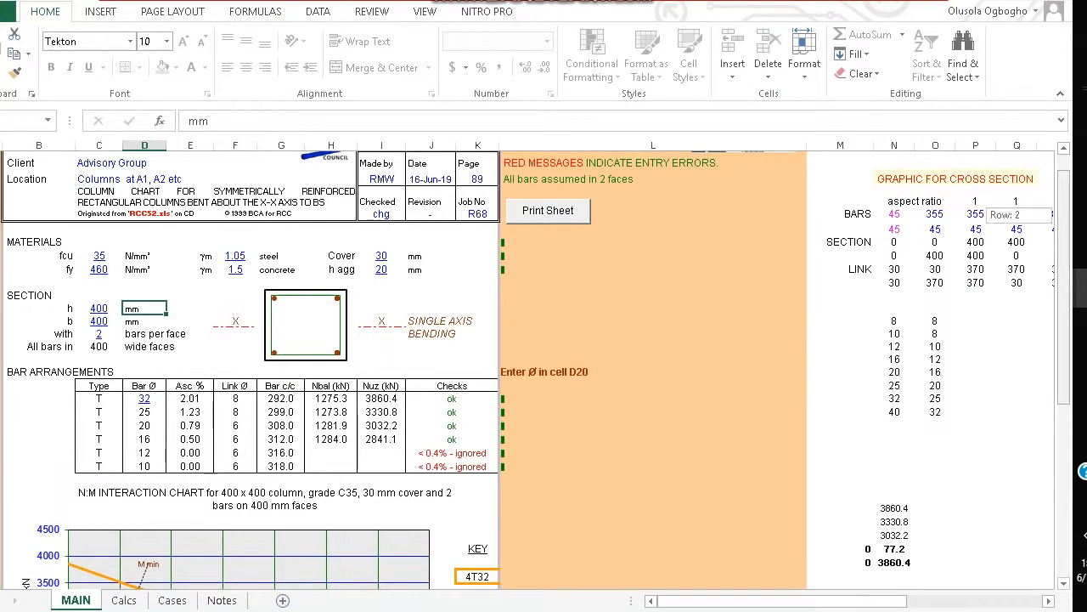
{"action": "scroll", "scroll_direction": "down", "scroll_amount": 3}
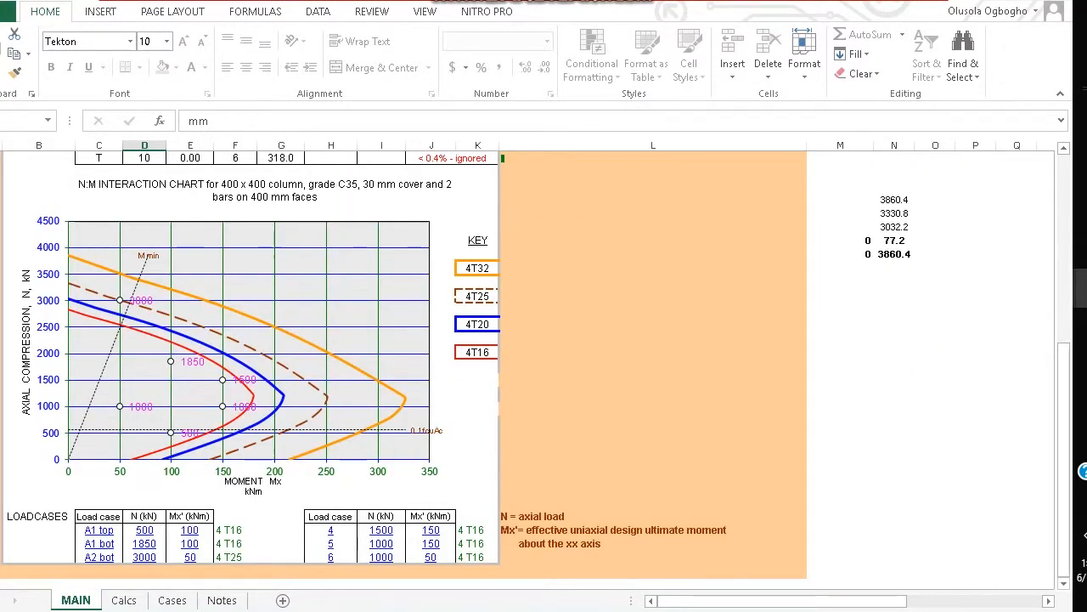